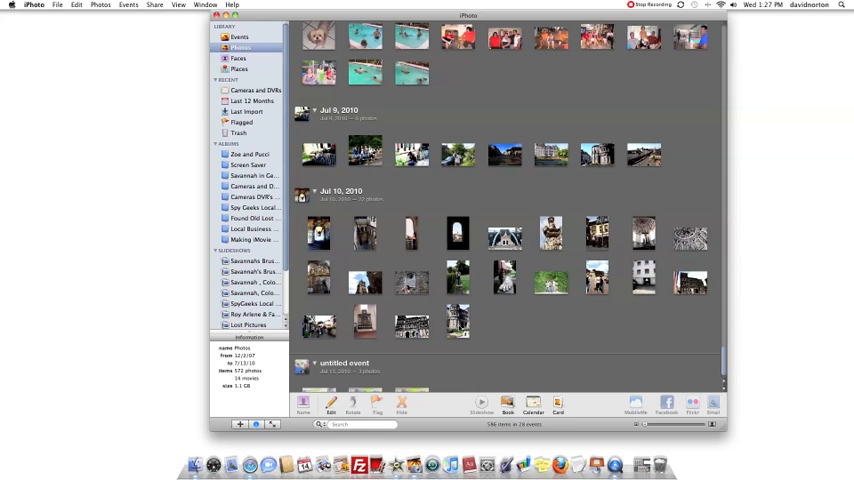
Create a new slideshow named 'Making a Slideshow' and return to the Photos library
left_click(457, 320)
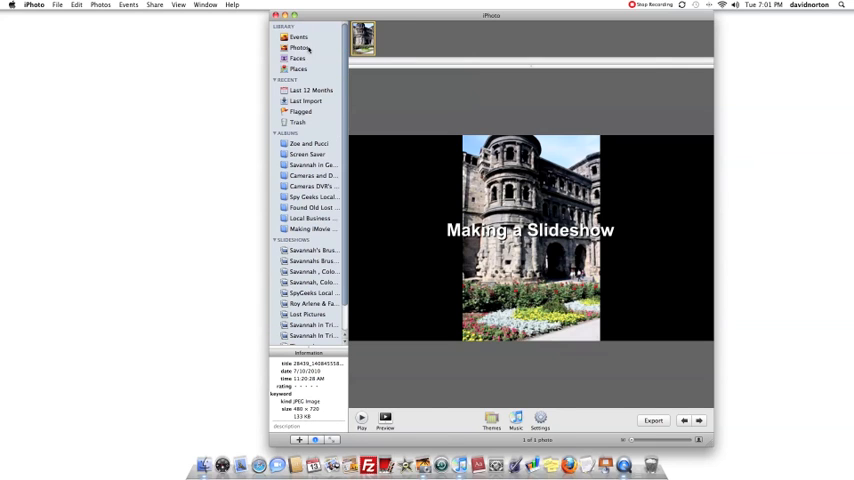
left_click(302, 46)
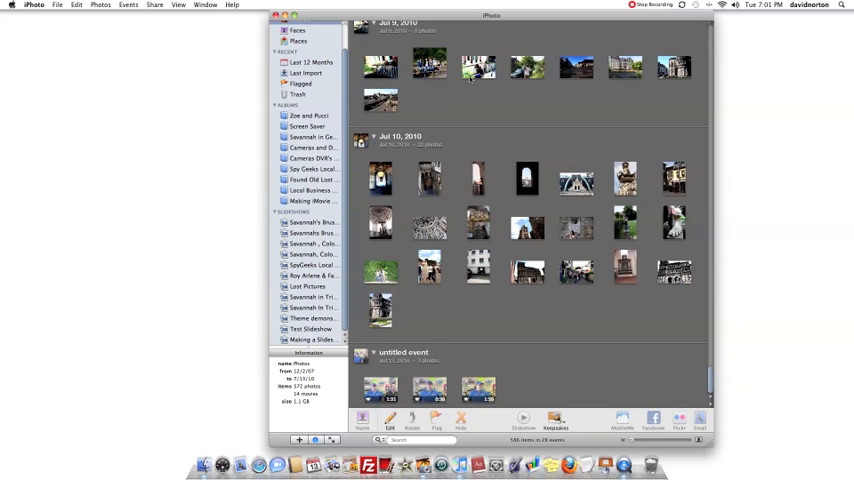
Add the Jul 9 railing group photo and three others to 'Making a Slideshow', then open it
left_click(429, 65)
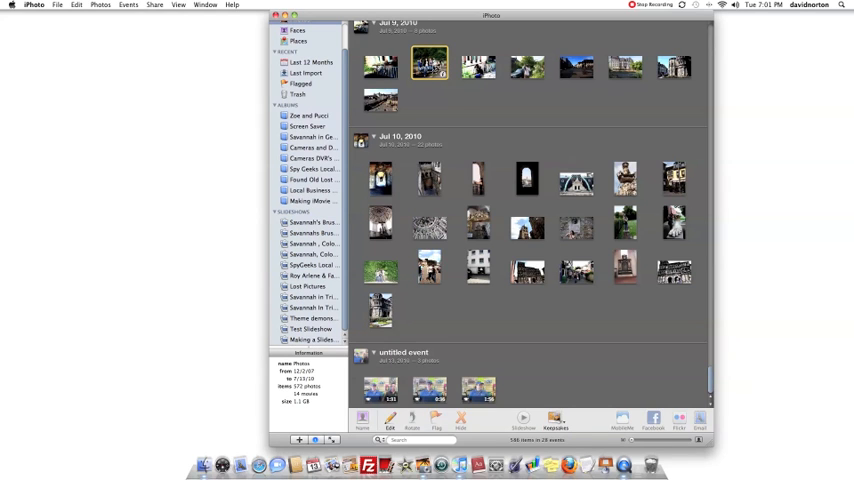
left_click(314, 339)
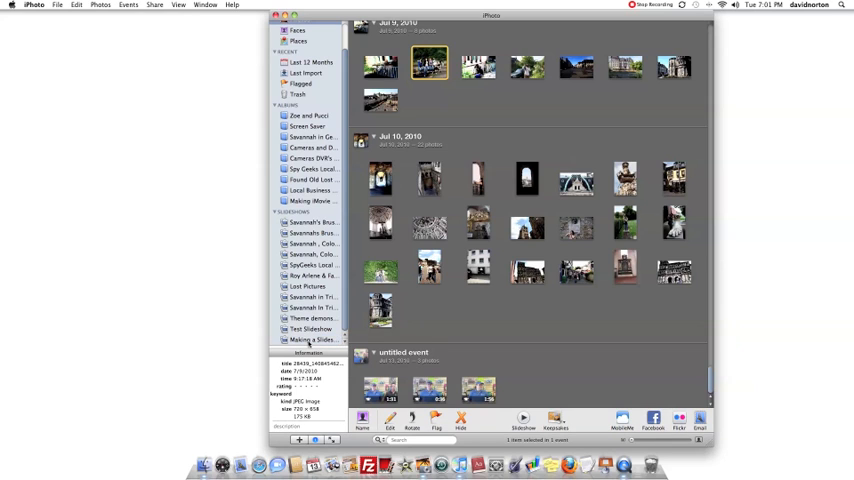
mouse_move(436, 341)
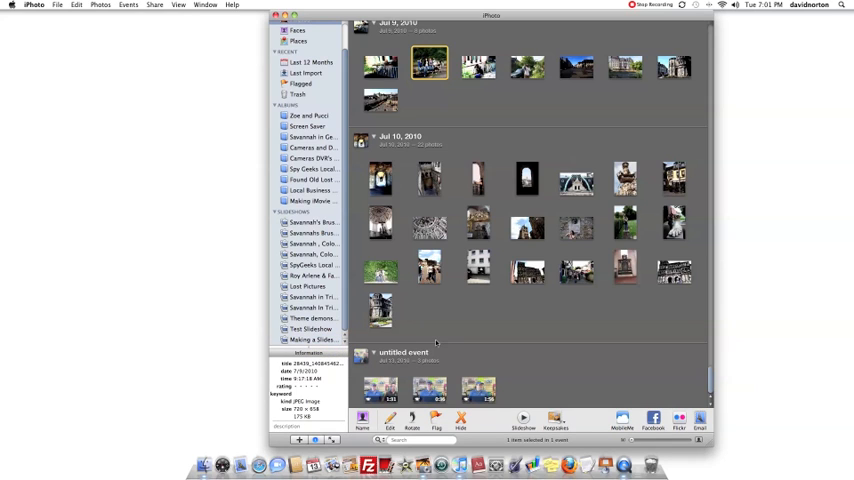
left_click(673, 225)
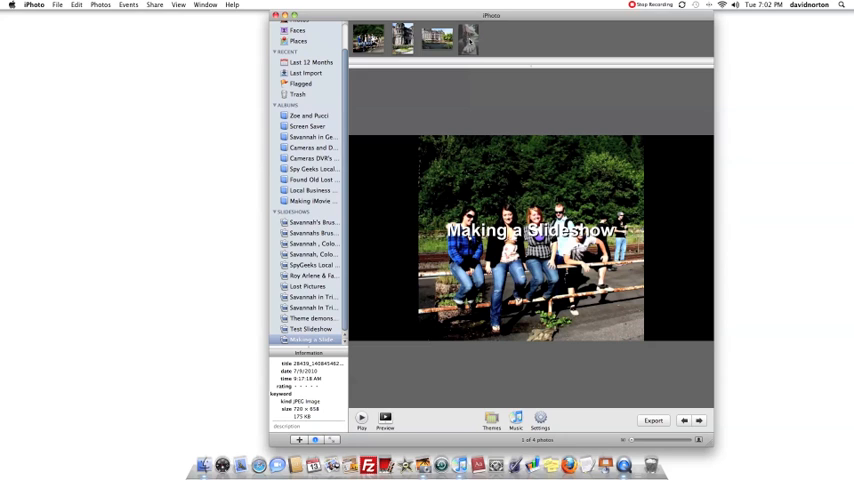
Show the fourth slide, the giant foot sculpture, and open the slideshow Settings
left_click(463, 36)
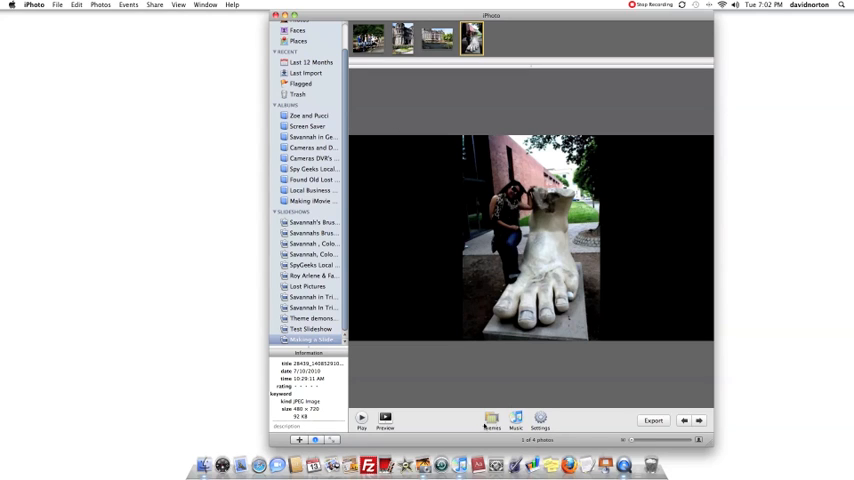
mouse_move(536, 418)
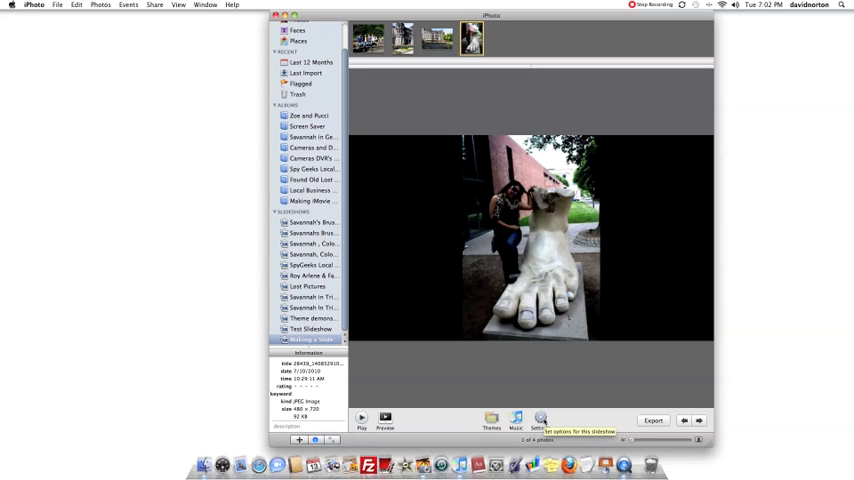
left_click(532, 420)
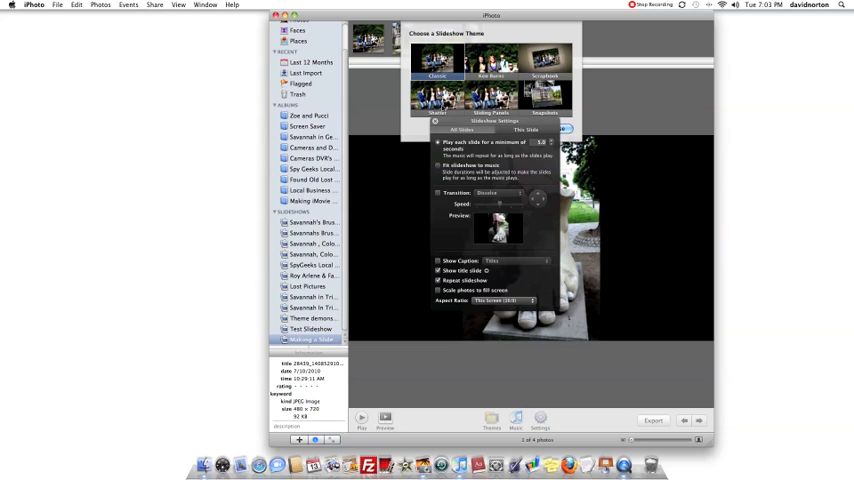
Switch between This Slide and All Slides settings to enable the Cube transition
left_click(522, 130)
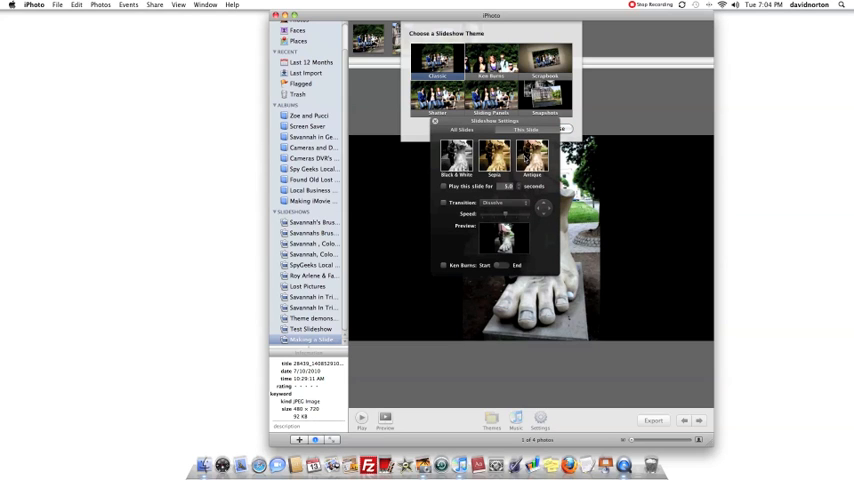
left_click(485, 130)
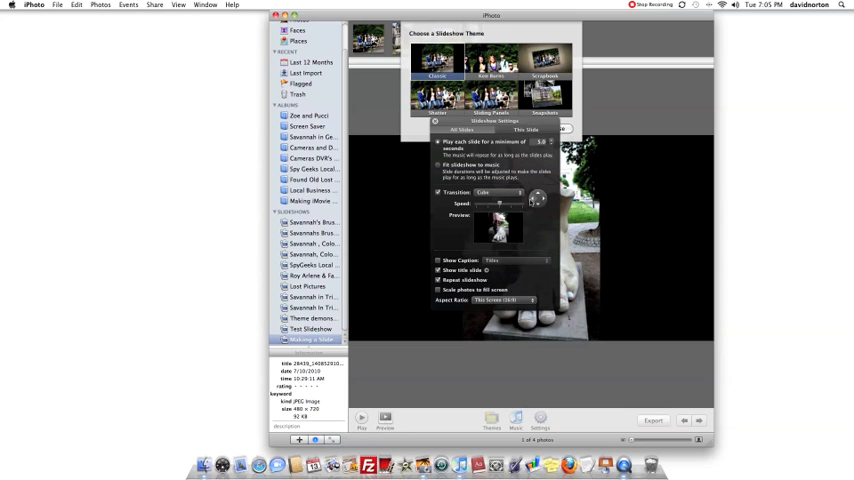
mouse_move(537, 200)
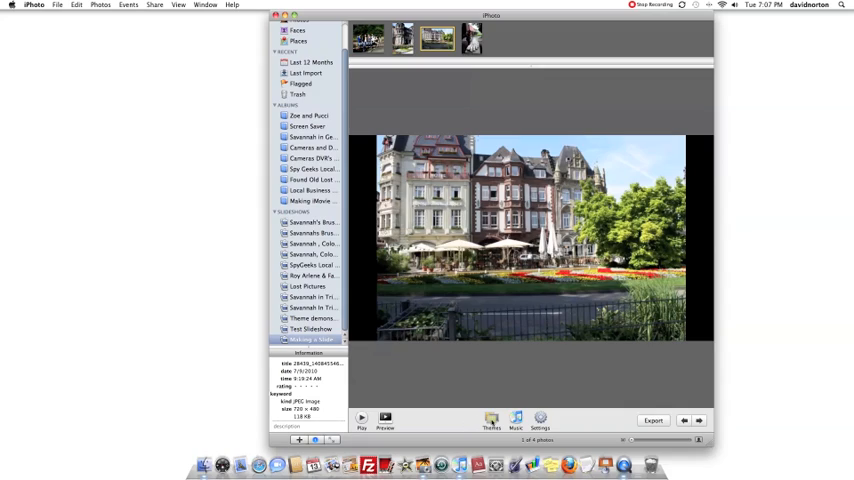
Apply a new slideshow theme, then set each slide to play at least 7.0 seconds
left_click(488, 420)
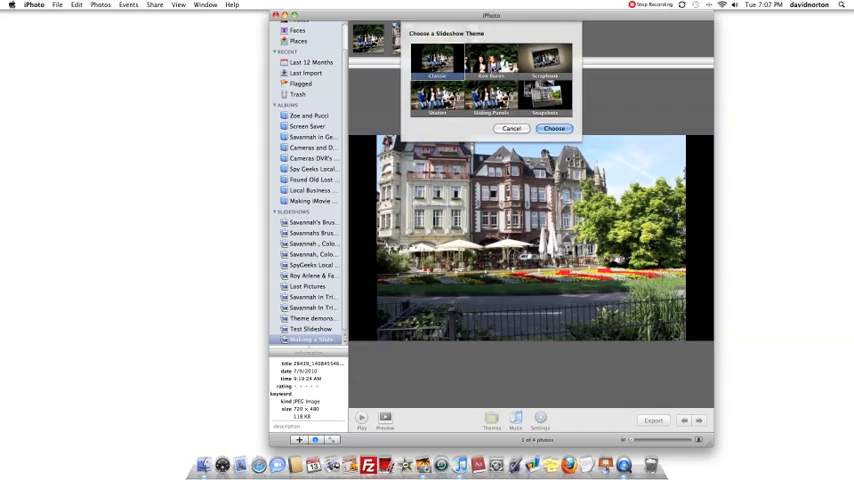
left_click(555, 128)
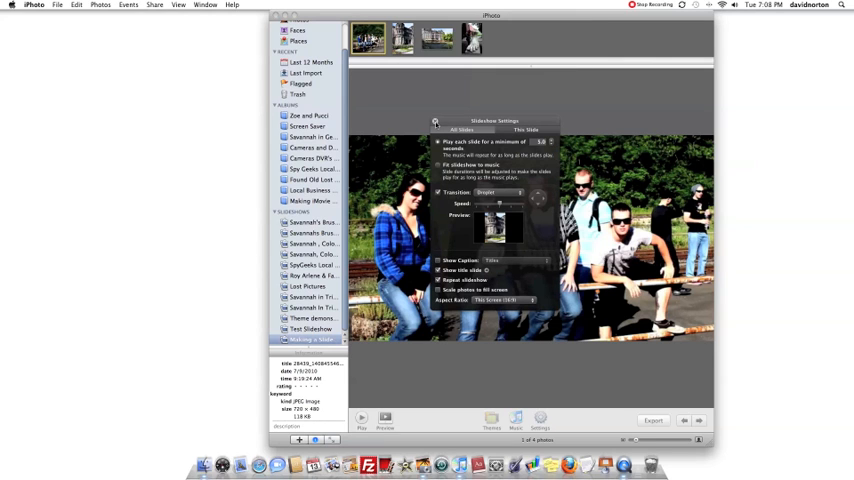
left_click(435, 120)
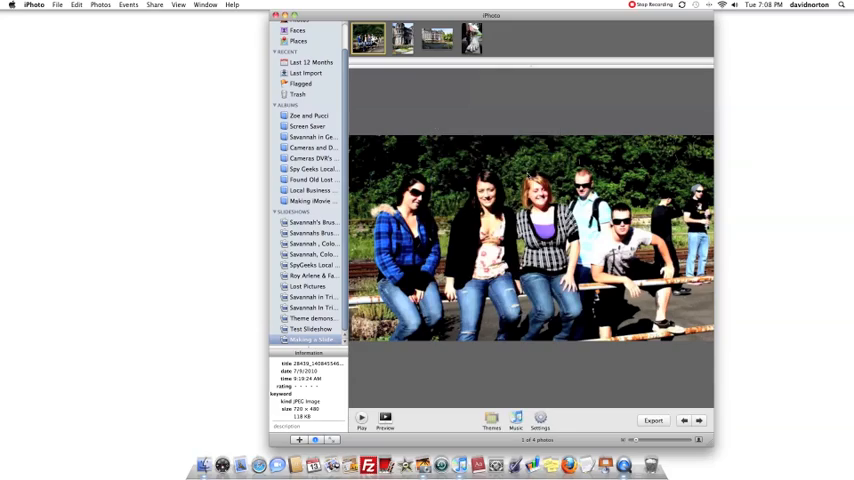
left_click(487, 419)
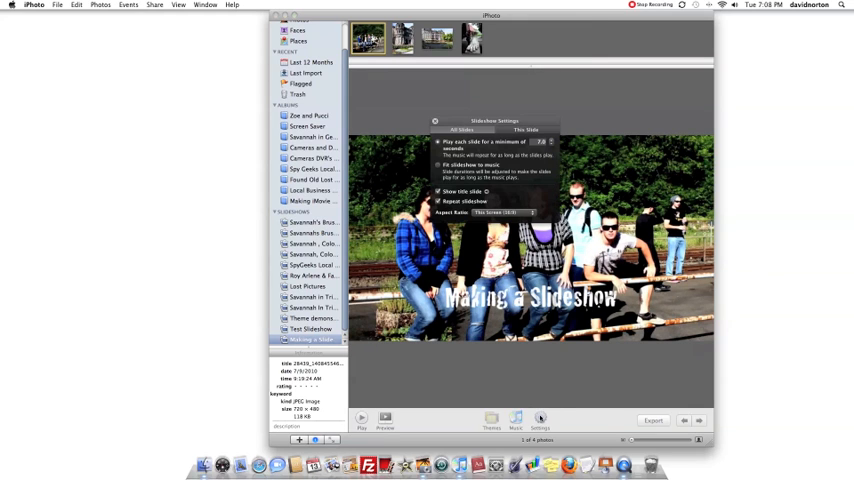
mouse_move(391, 102)
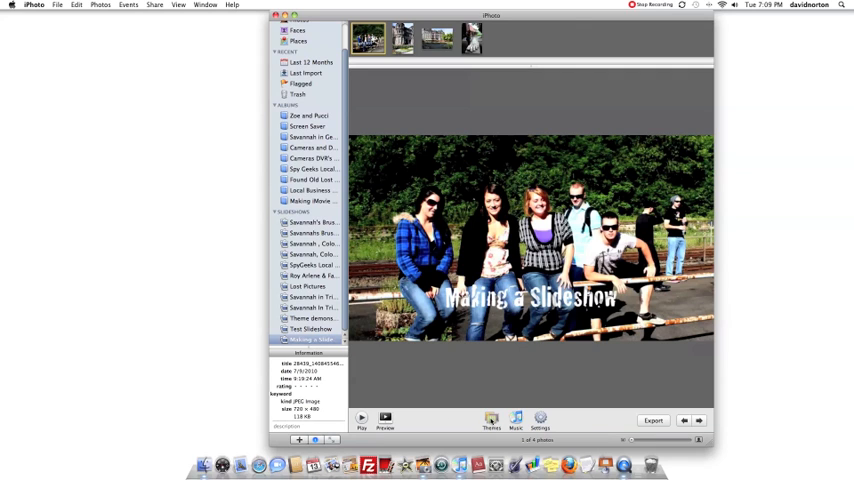
Preview the Sliding Panels theme, then the Snapshots theme, in the theme chooser
left_click(491, 419)
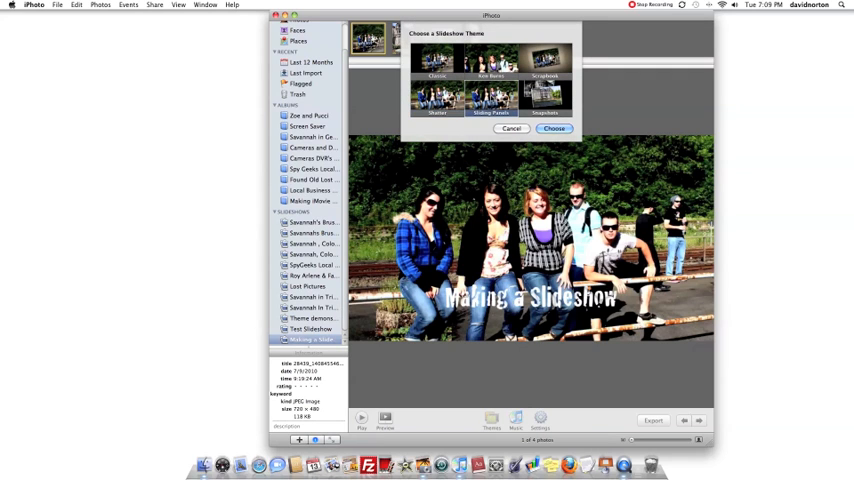
left_click(557, 128)
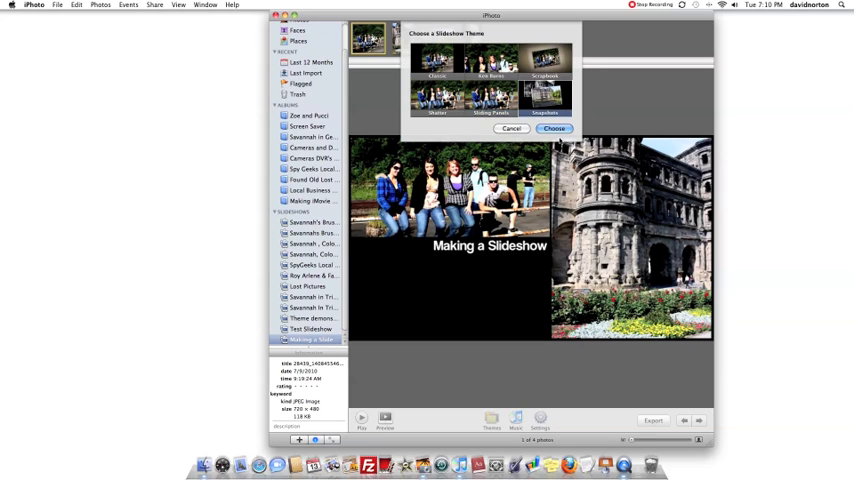
left_click(546, 96)
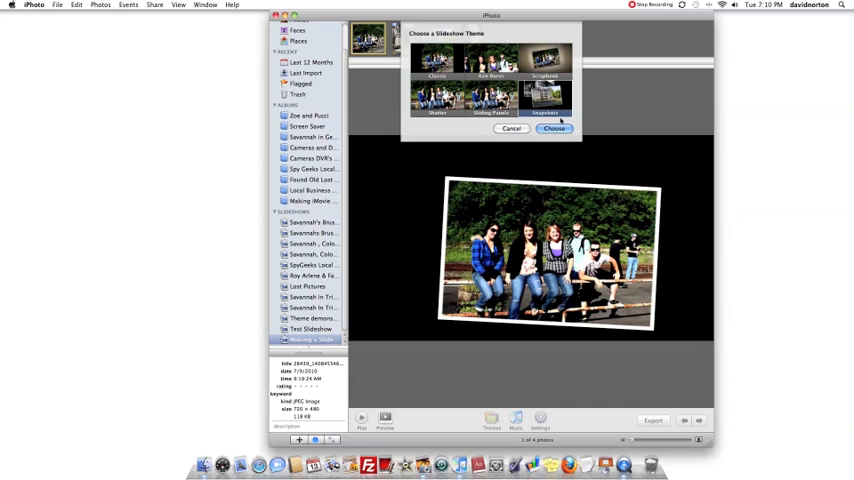
Choose the Scrapbook theme and pick a Theme Music song to play during the slideshow
left_click(553, 128)
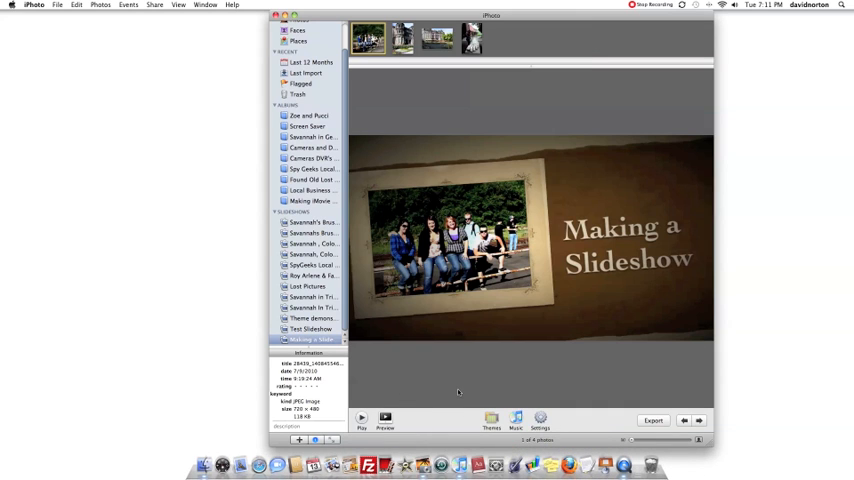
mouse_move(471, 388)
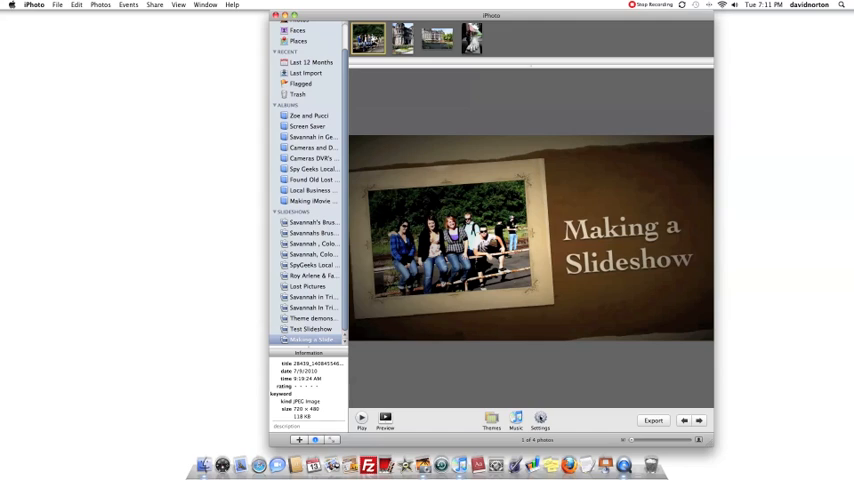
mouse_move(538, 419)
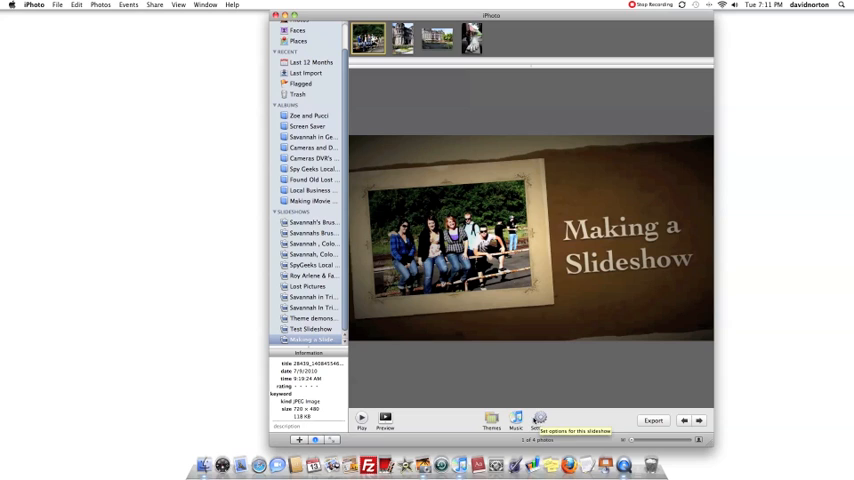
left_click(514, 420)
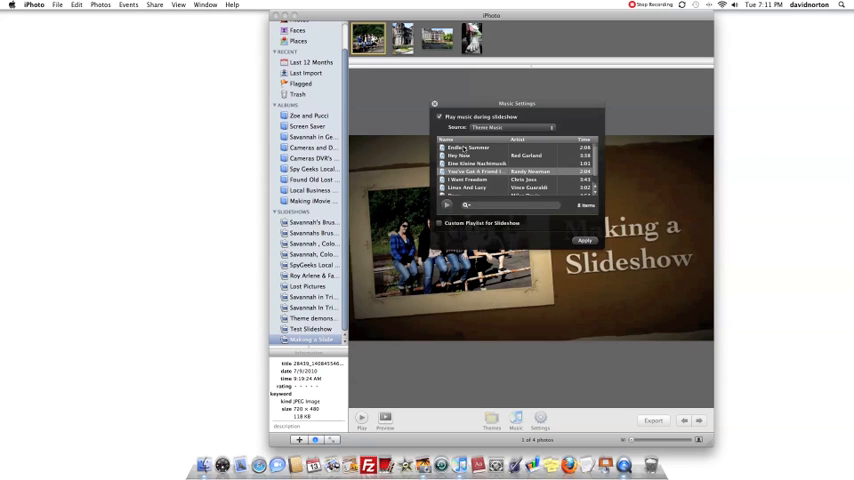
left_click(585, 240)
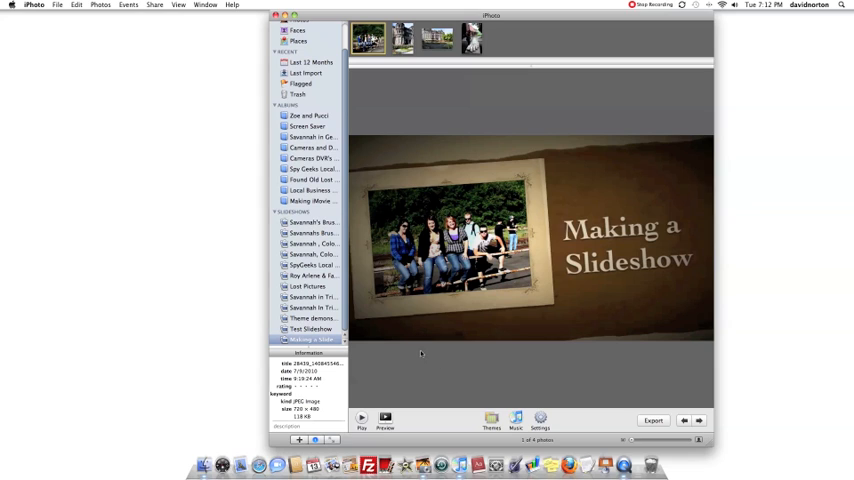
Export the slideshow at Large size with automatic sending to iTunes enabled
left_click(652, 419)
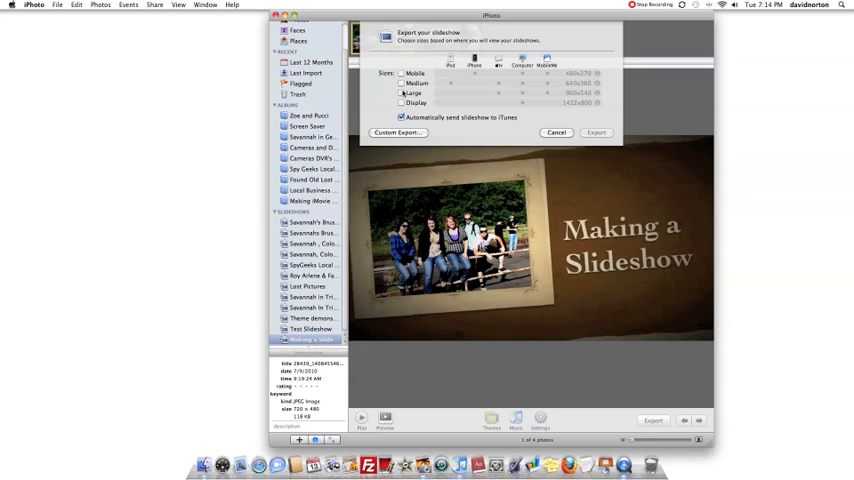
left_click(397, 93)
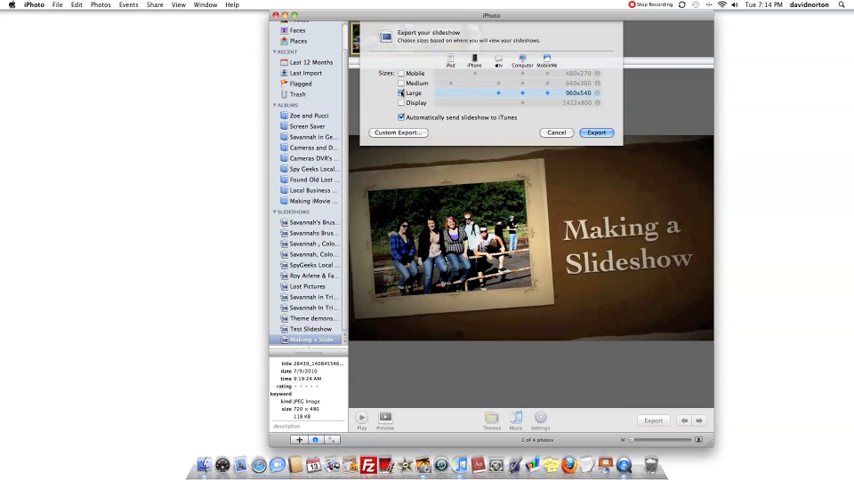
left_click(596, 133)
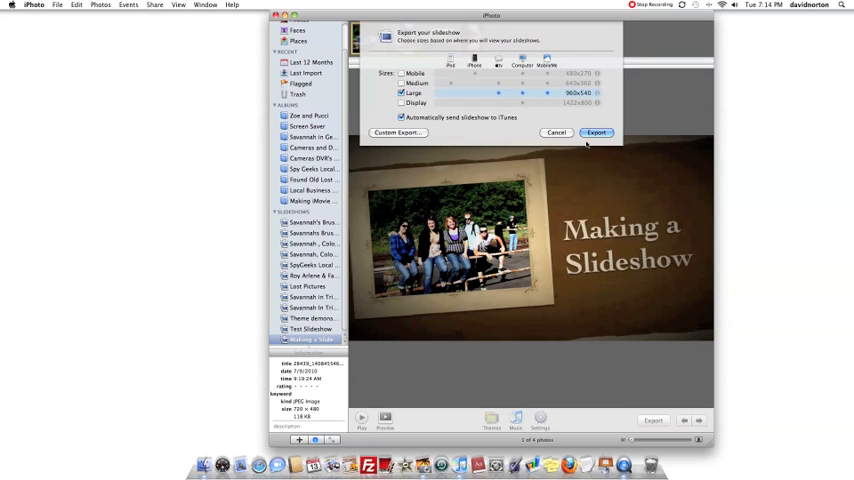
left_click(596, 132)
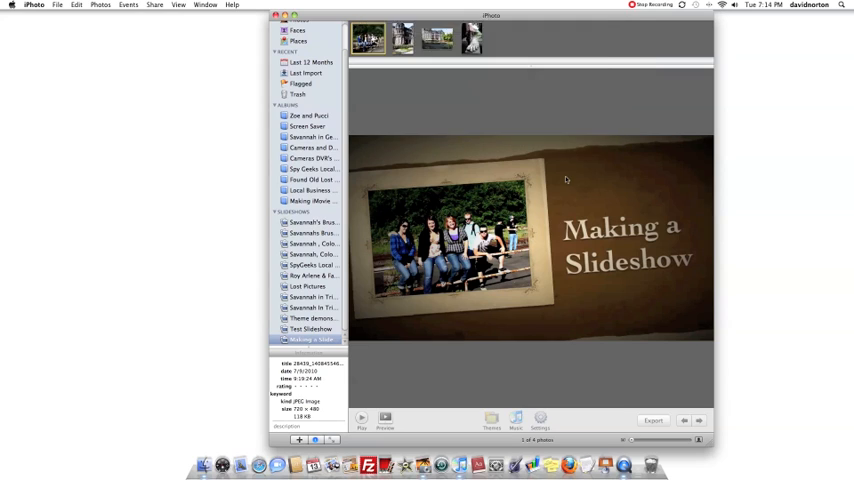
left_click(654, 420)
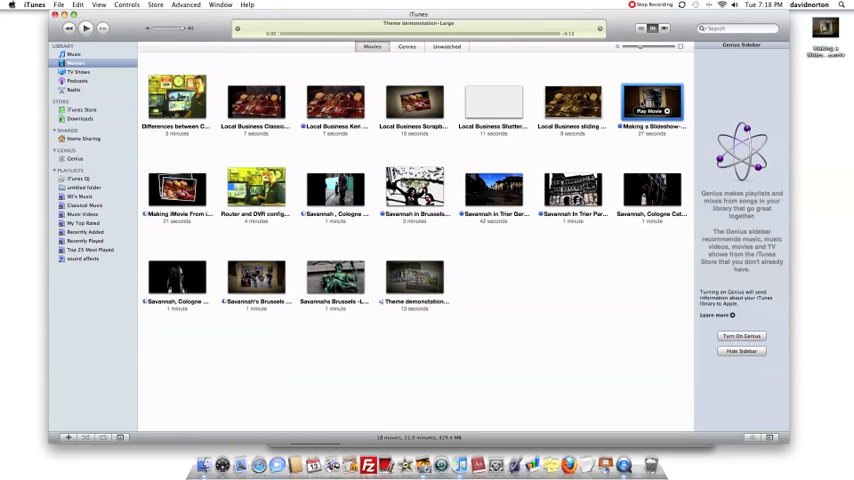
Play the 'Making a Slideshow - Large' movie from the iTunes Movies library
double_click(652, 98)
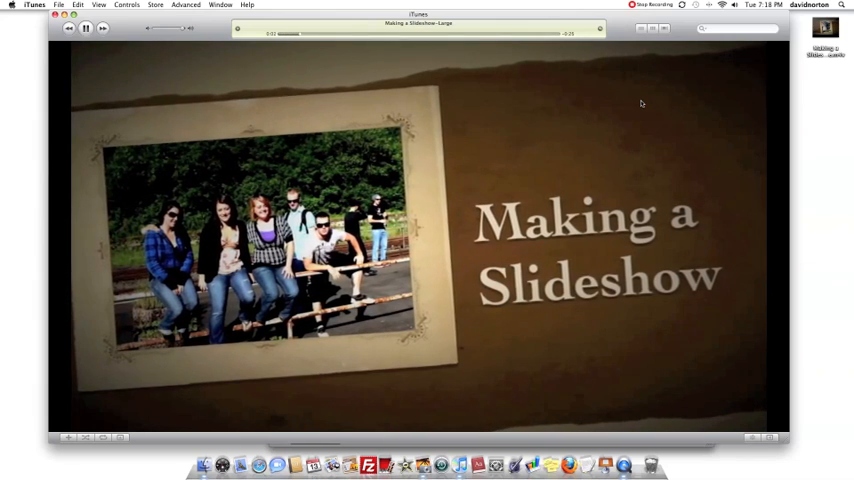